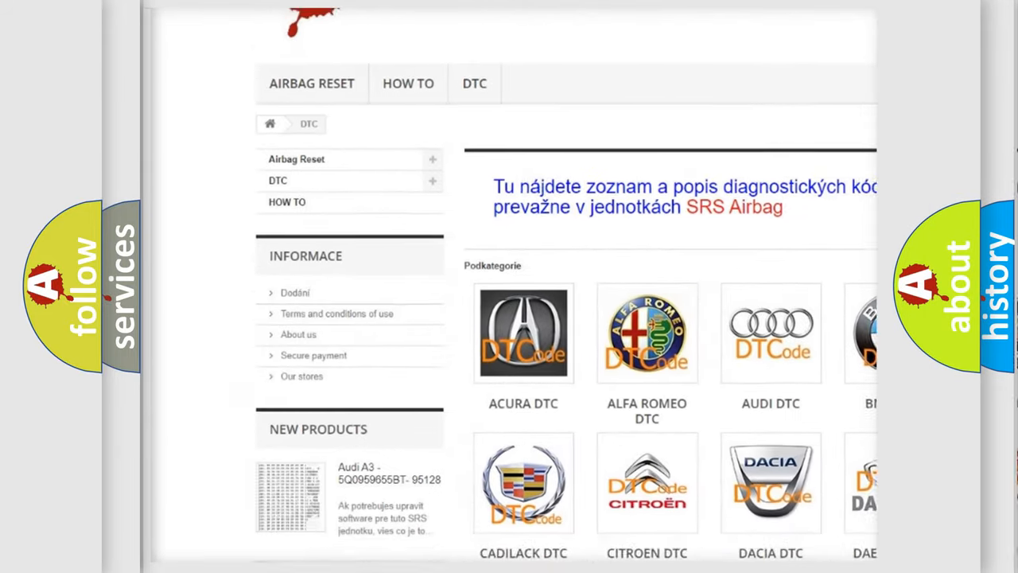
{"action": "scroll", "scroll_direction": "down", "scroll_amount": 3}
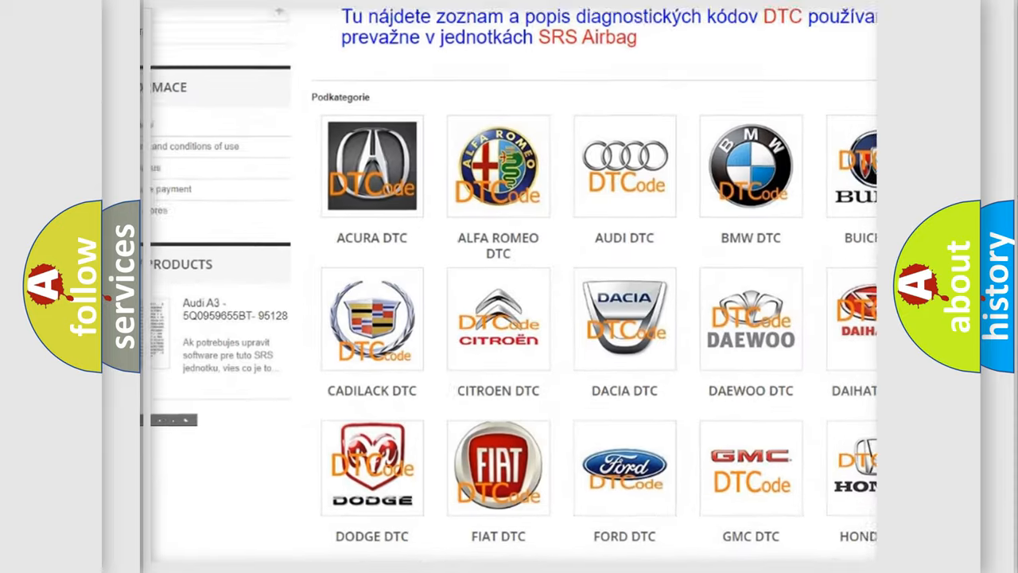
{"action": "scroll", "scroll_direction": "down", "scroll_amount": 3}
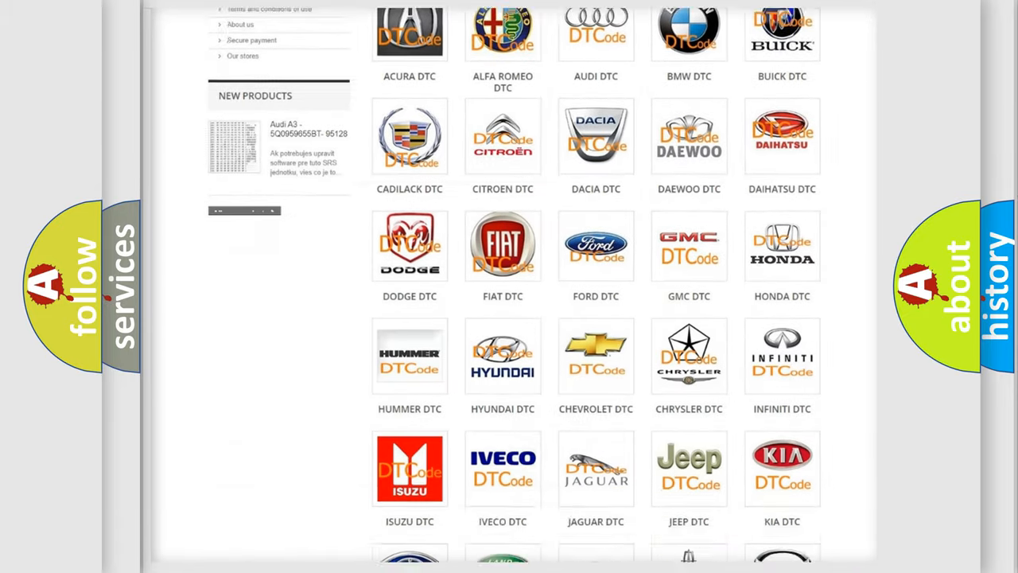
{"action": "scroll", "scroll_direction": "down", "scroll_amount": 3}
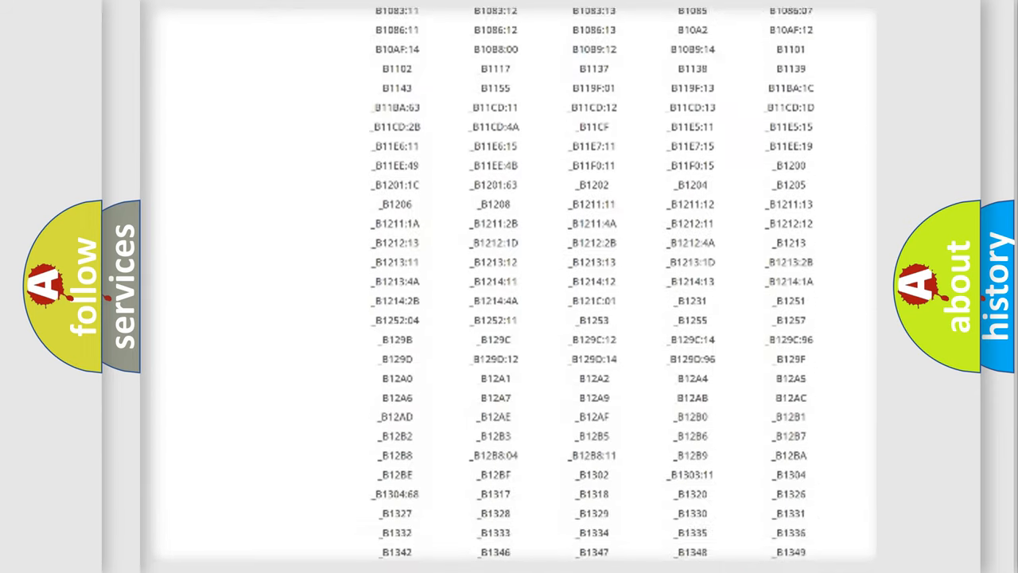
{"action": "scroll", "scroll_direction": "down", "scroll_amount": 3}
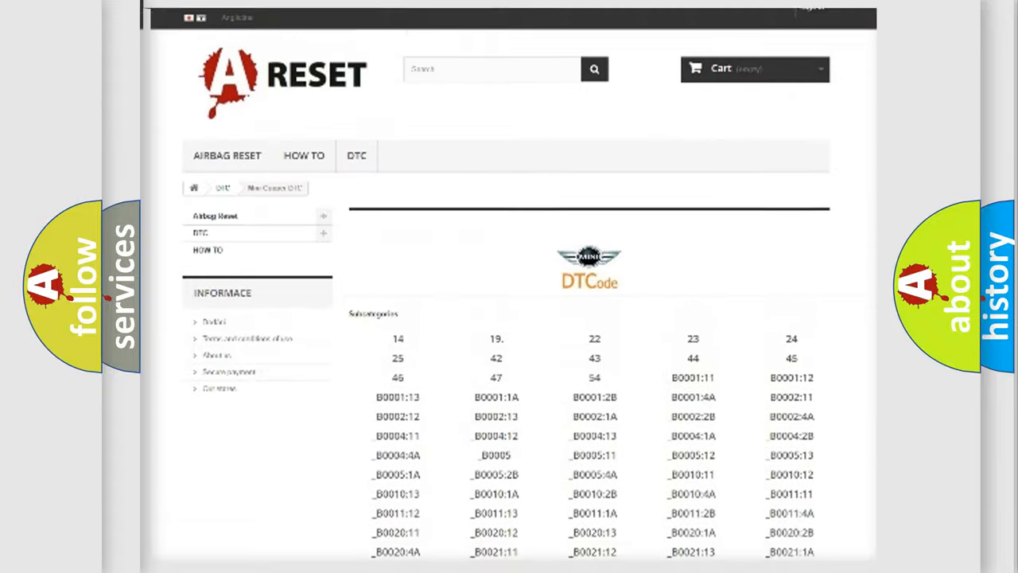
{"action": "scroll", "scroll_direction": "up", "scroll_amount": 3}
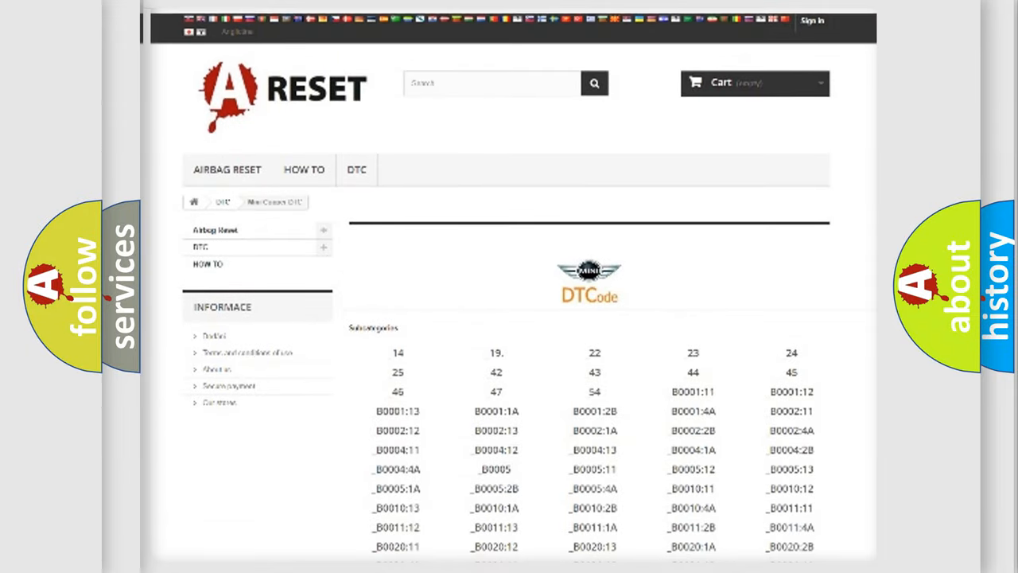